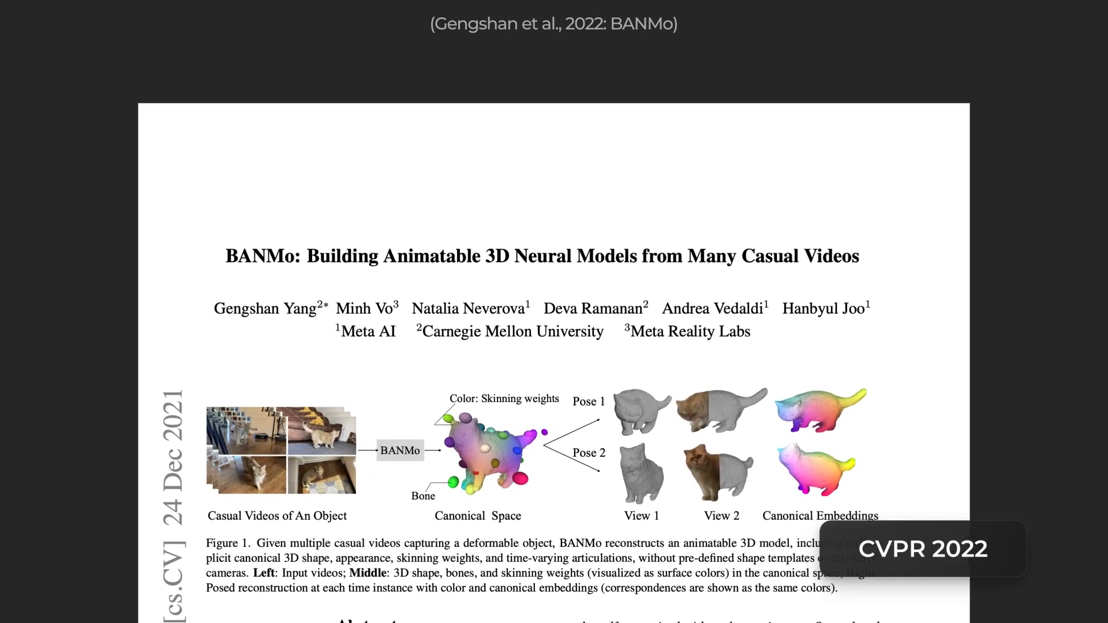
scroll(down, 3)
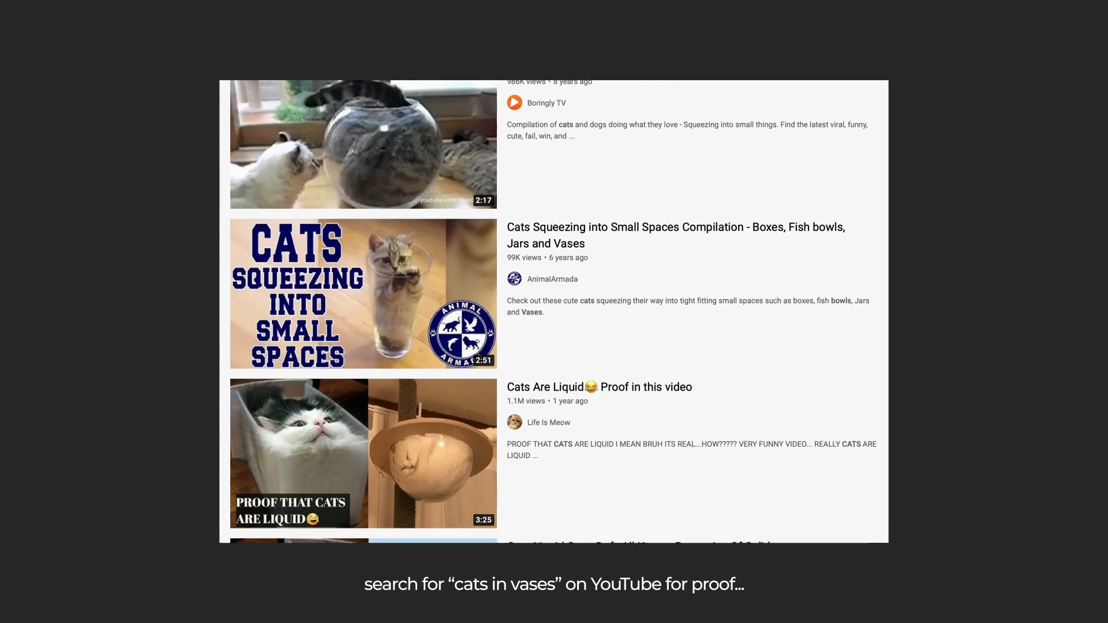
scroll(down, 3)
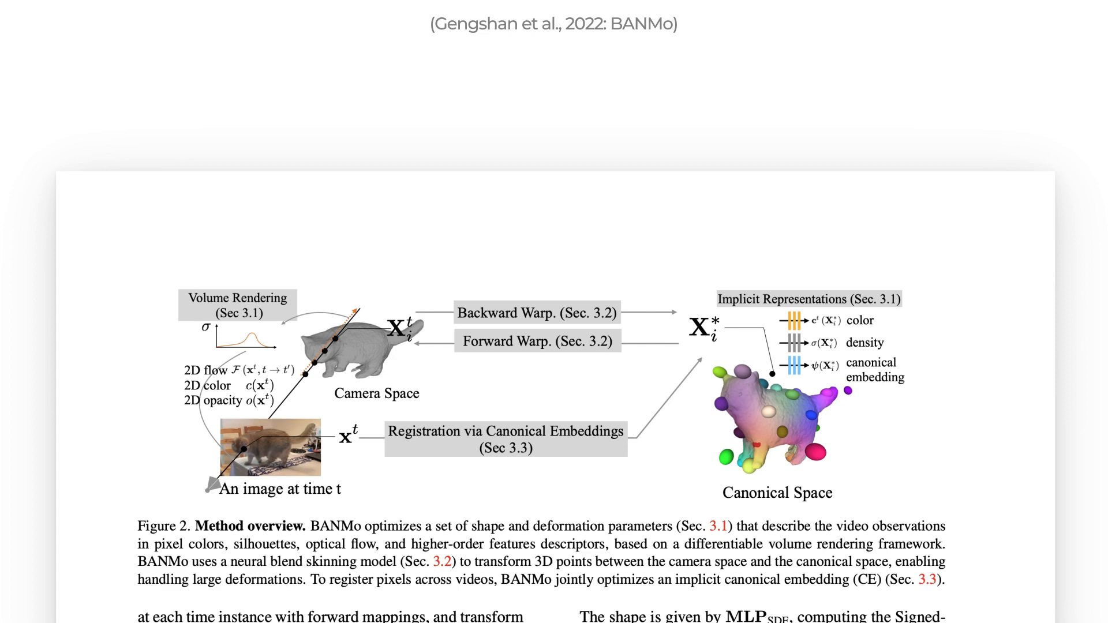
scroll(down, 3)
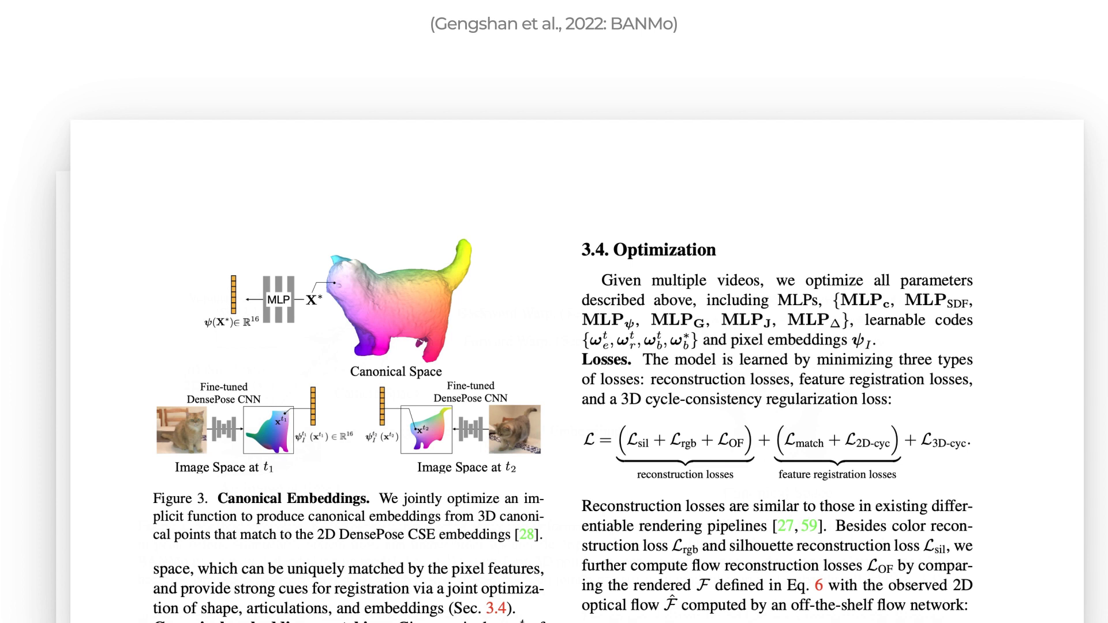